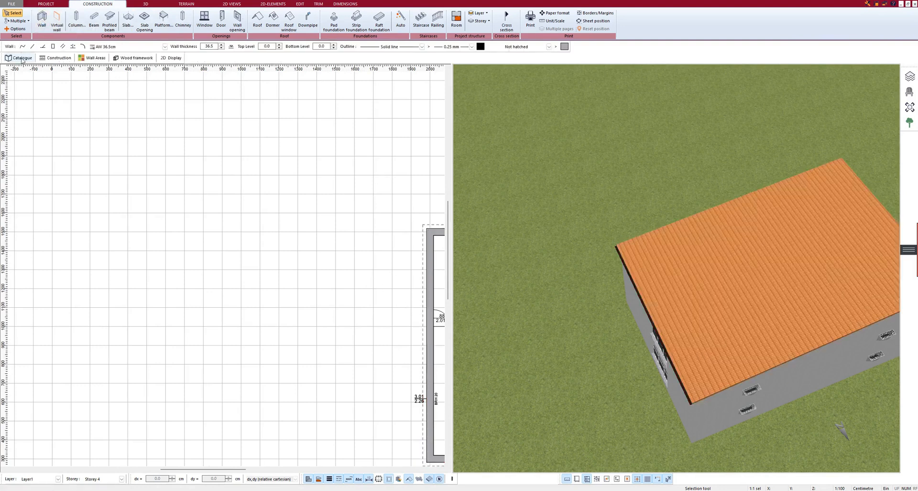
# Step: Pick the AW 36cm (24+12) thermal insulation composite wall from the catalogue and start placing it
pyautogui.click(21, 57)
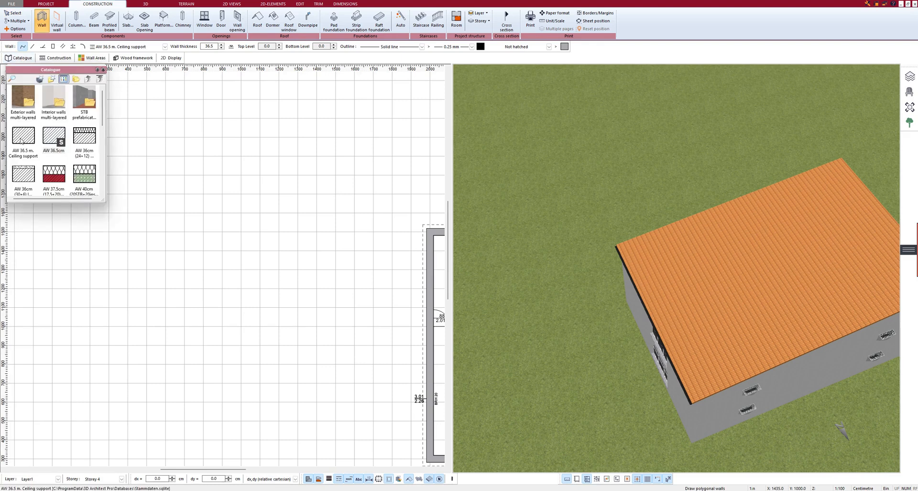
pyautogui.click(22, 138)
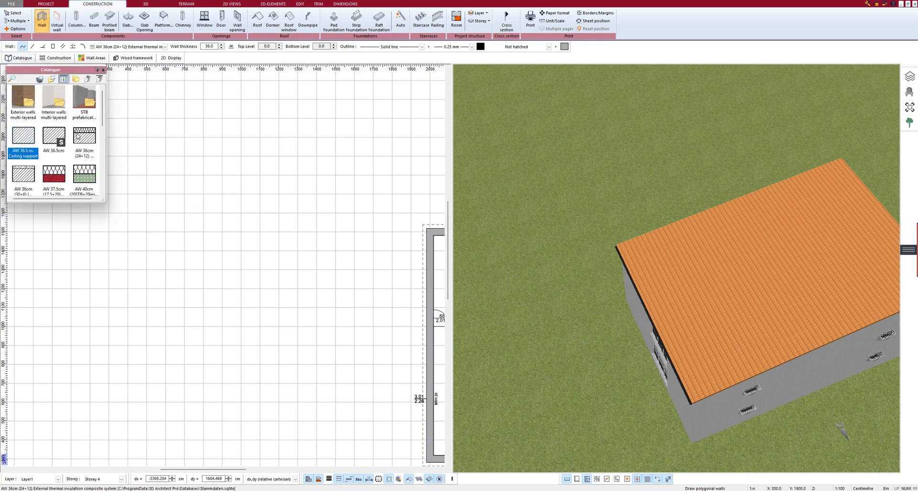
pyautogui.click(84, 136)
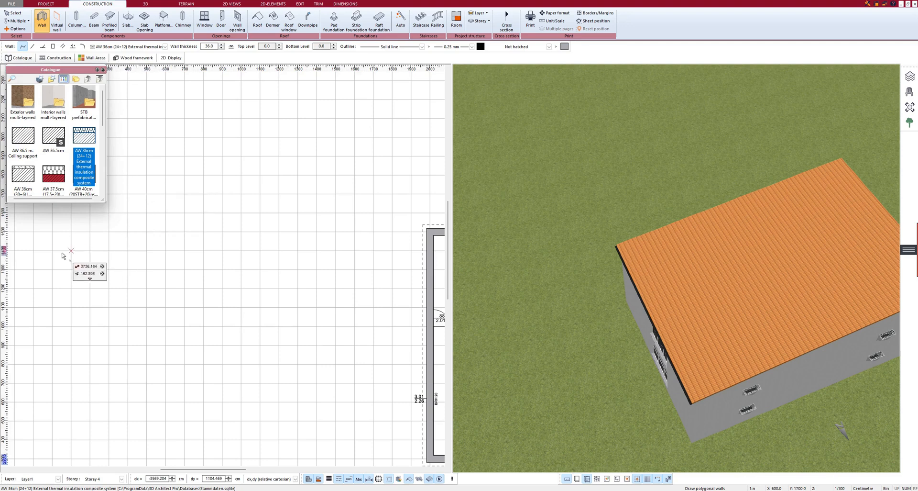
pyautogui.click(316, 138)
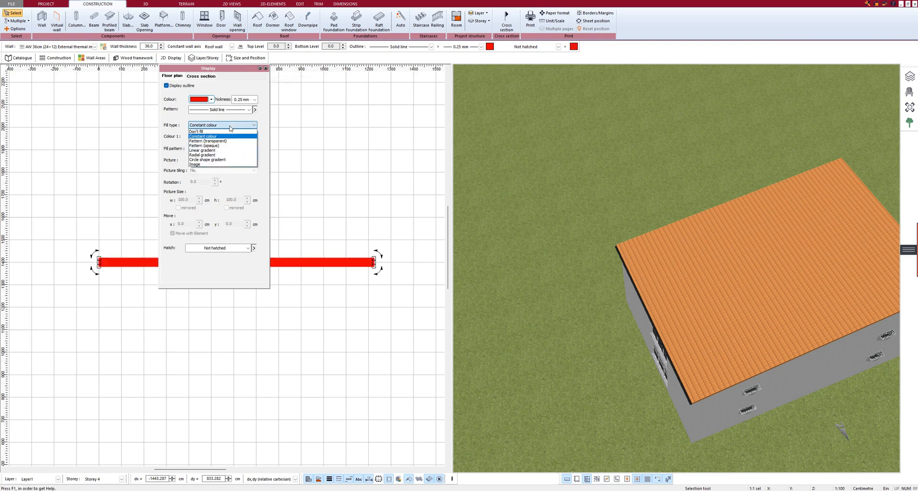
# Step: Give the wall's 2D display a constant-colour black fill and black outline
pyautogui.click(203, 136)
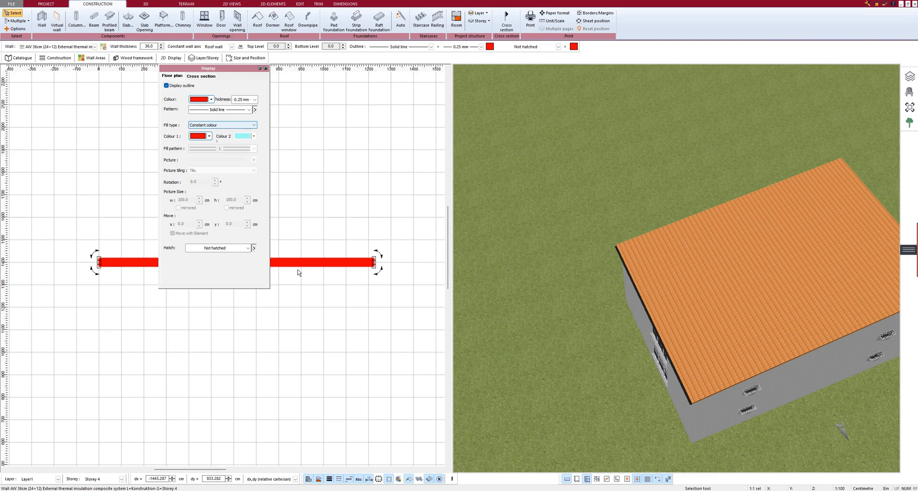
pyautogui.moveTo(255, 235)
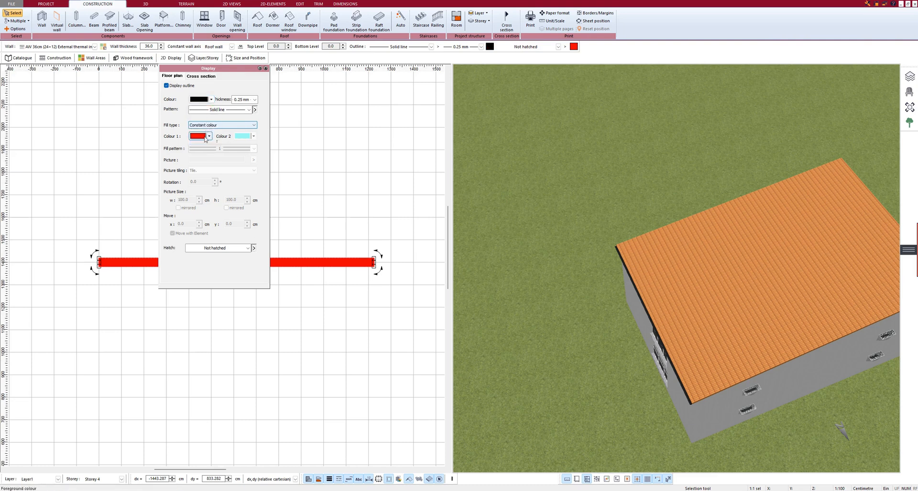
pyautogui.click(198, 135)
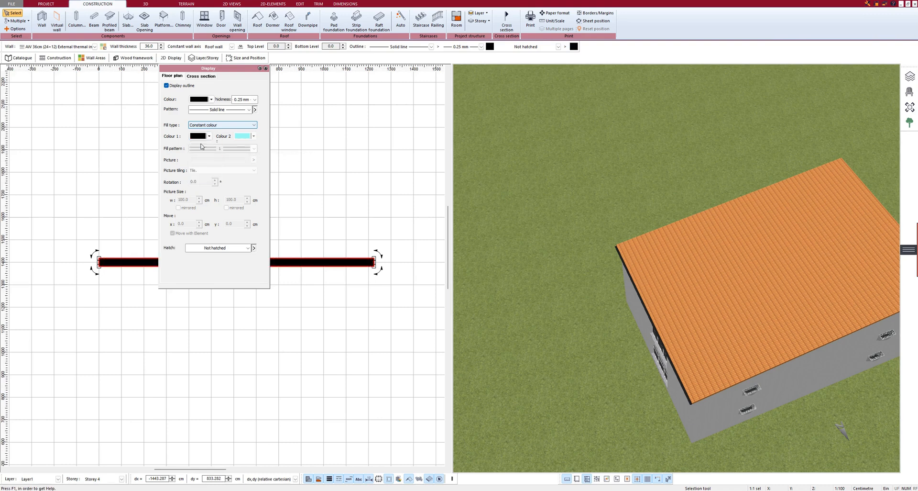
pyautogui.click(198, 135)
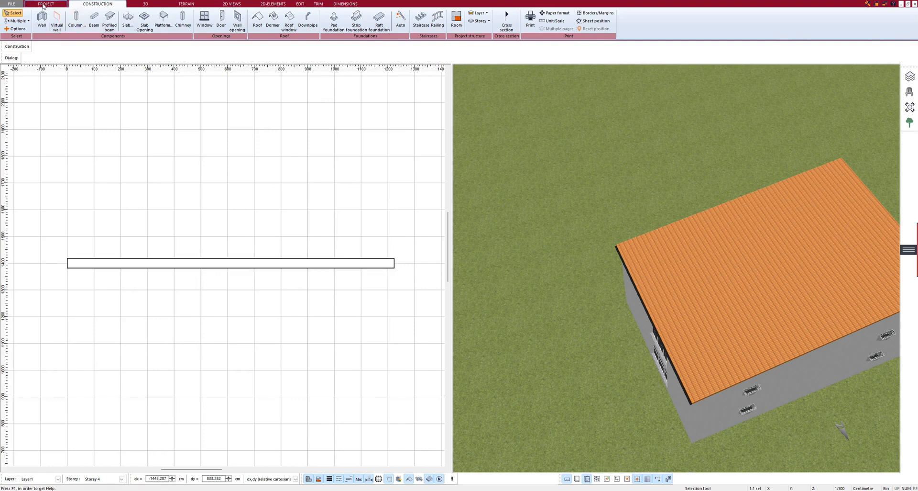
# Step: Raise the project's level of detail to show hatched wall layers, then select the wall
pyautogui.click(45, 5)
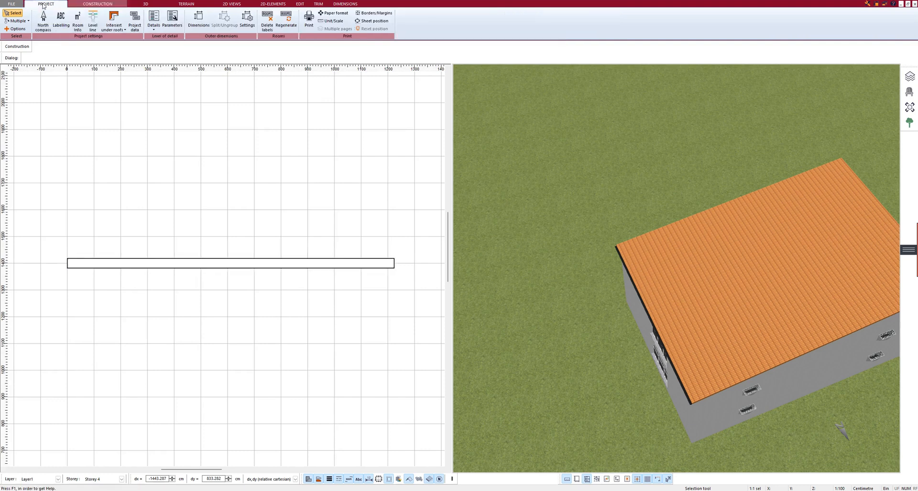
pyautogui.click(154, 24)
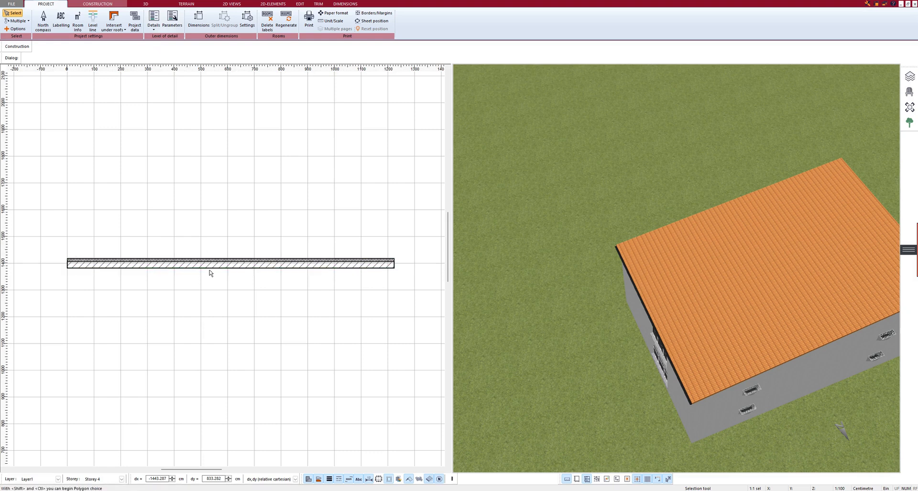
pyautogui.click(228, 262)
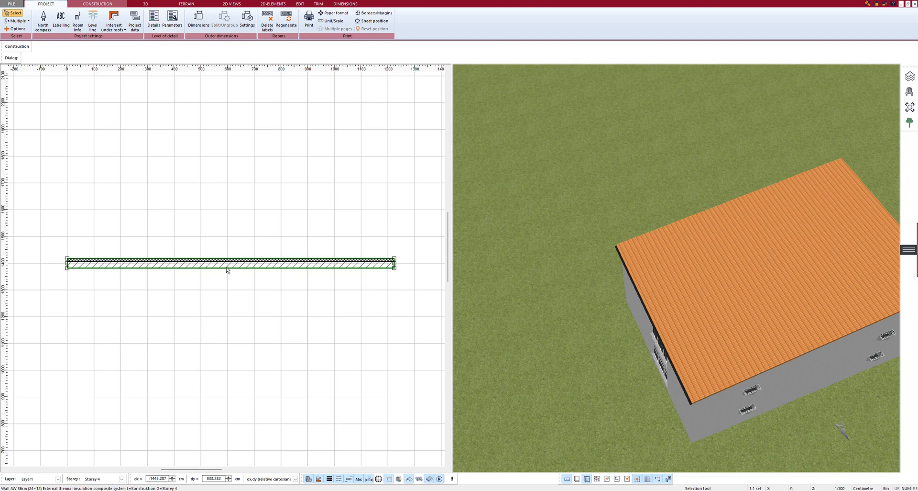
pyautogui.click(232, 263)
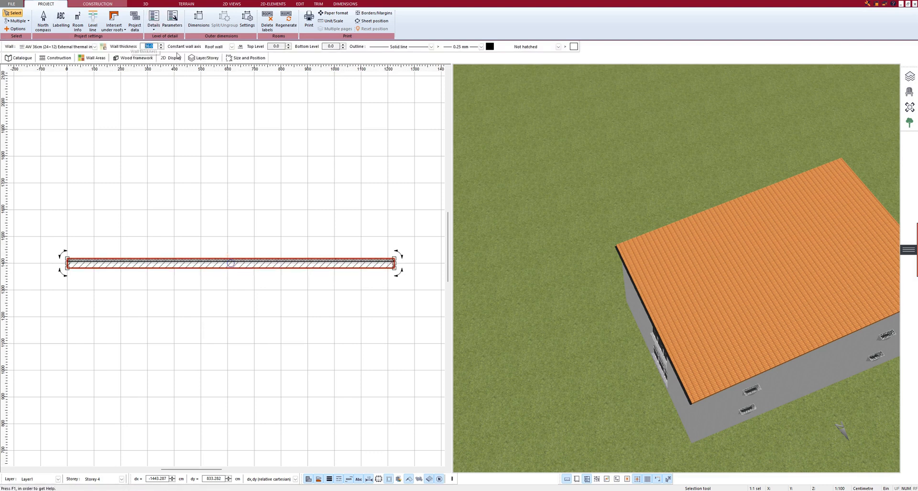
pyautogui.moveTo(60, 58)
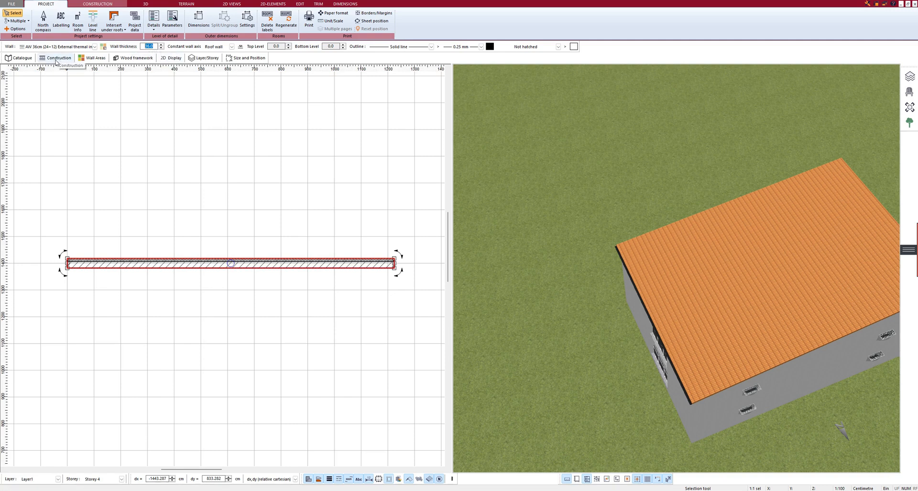
# Step: Rename the load-bearing layer example 1, thicken it to a 39 cm wall, hatch as lightweight concrete
pyautogui.click(57, 58)
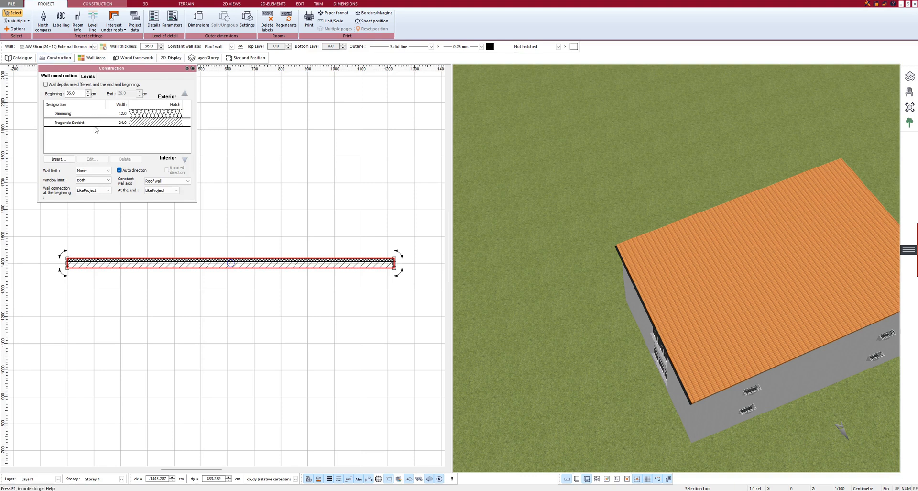
pyautogui.moveTo(93, 124)
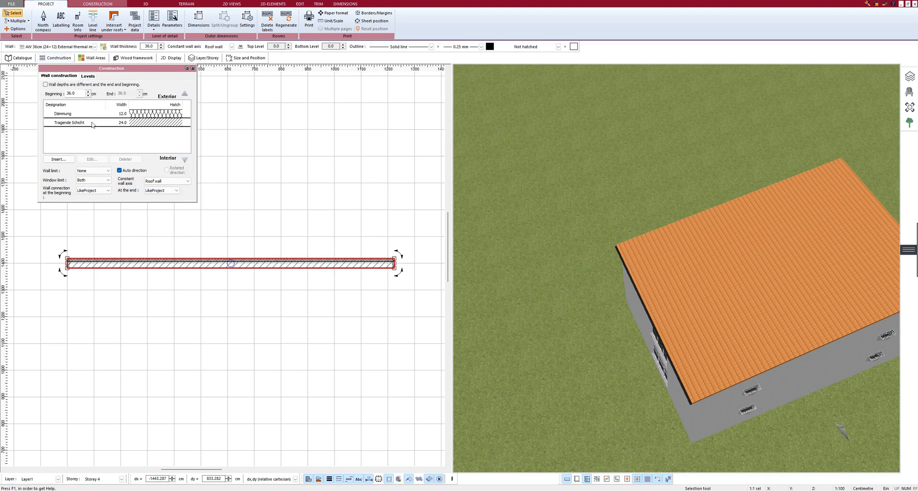
pyautogui.click(88, 123)
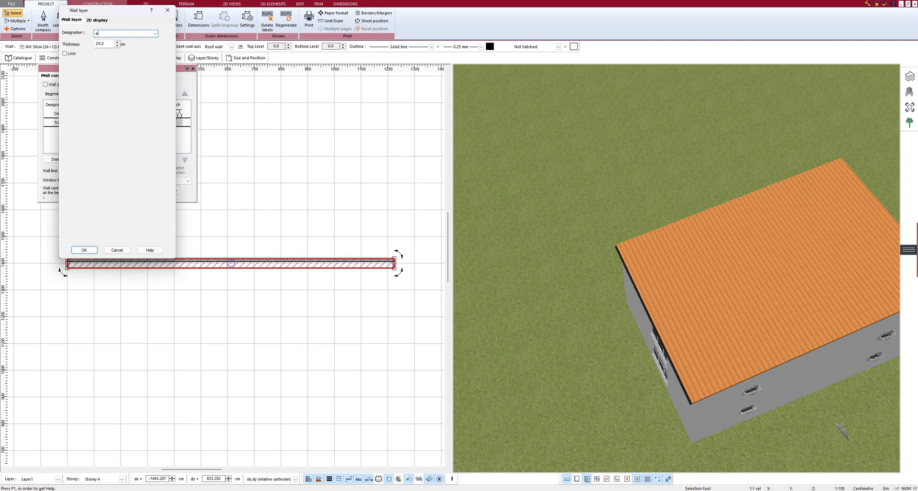
pyautogui.write('example 2')
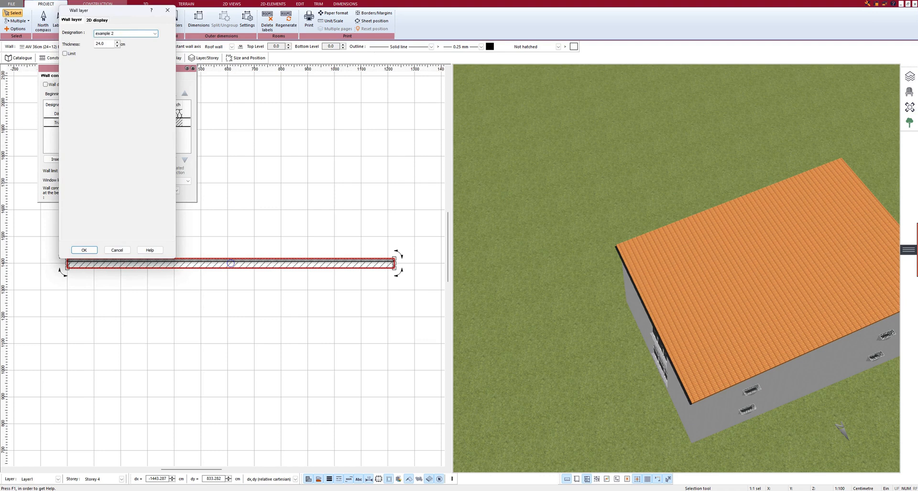
pyautogui.click(119, 42)
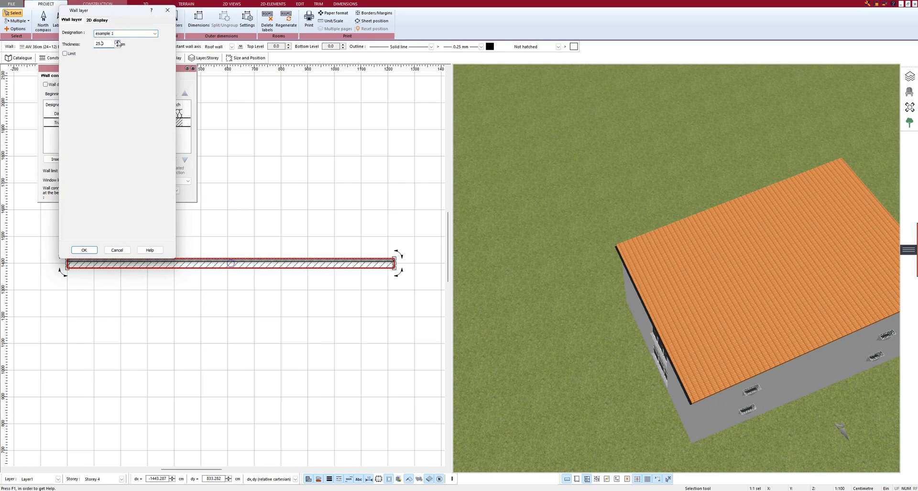
pyautogui.click(96, 19)
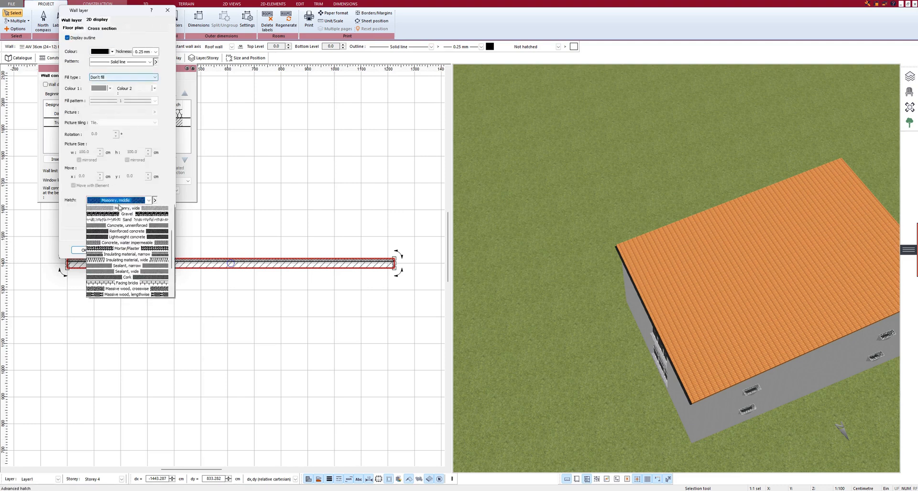
pyautogui.click(125, 236)
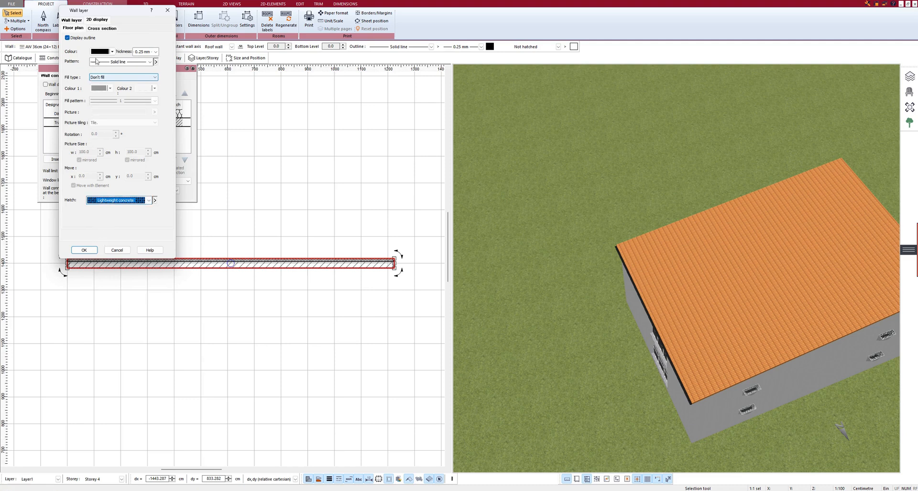
pyautogui.click(83, 250)
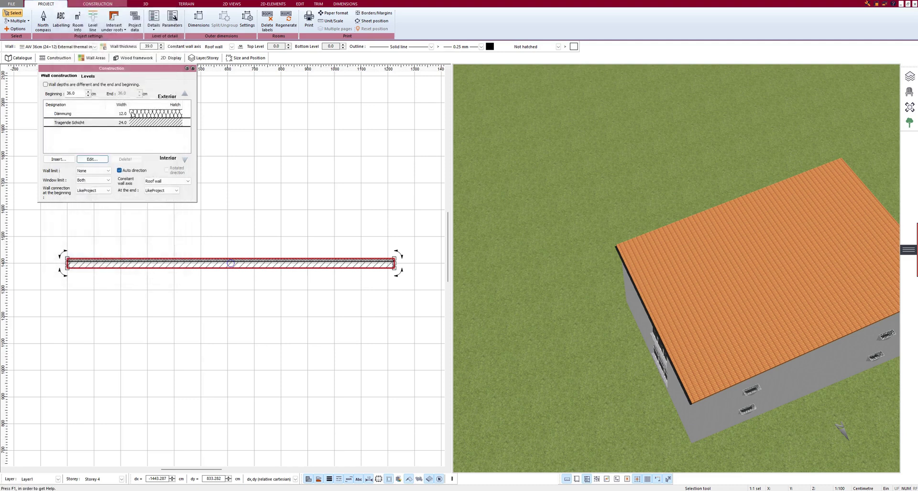
# Step: Insert a 14 cm wall layer named example 2 and adjust its 2D display settings
pyautogui.click(57, 159)
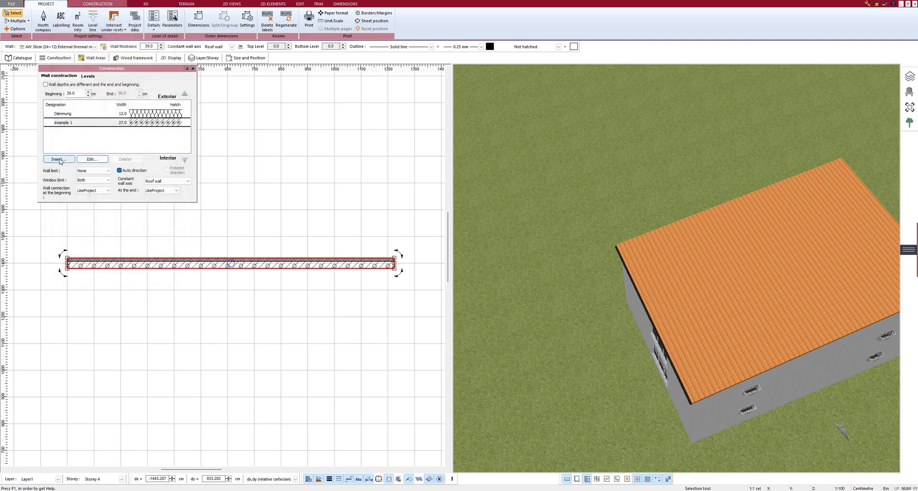
pyautogui.click(58, 159)
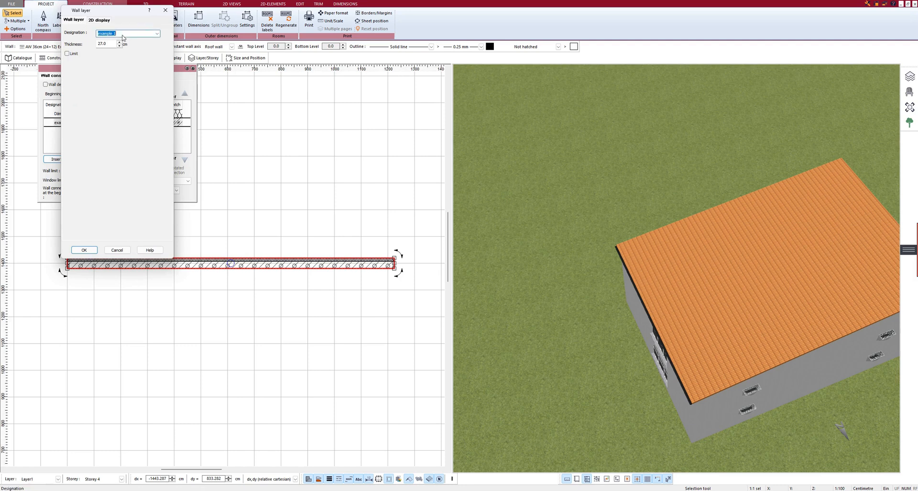
pyautogui.write('example 2')
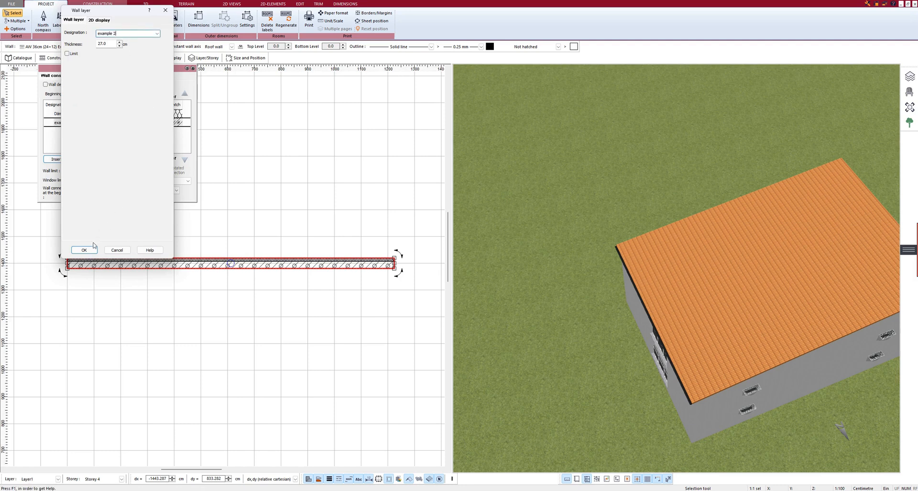
pyautogui.click(120, 45)
pyautogui.write('14.5')
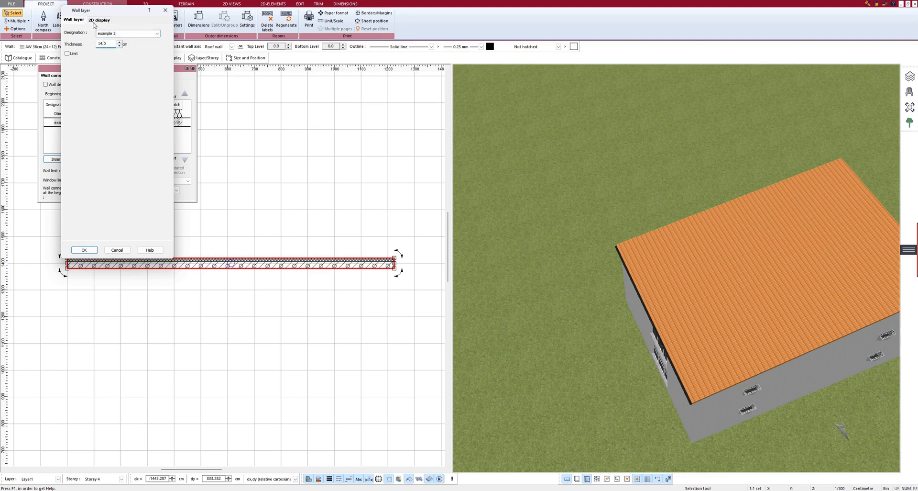
pyautogui.click(98, 19)
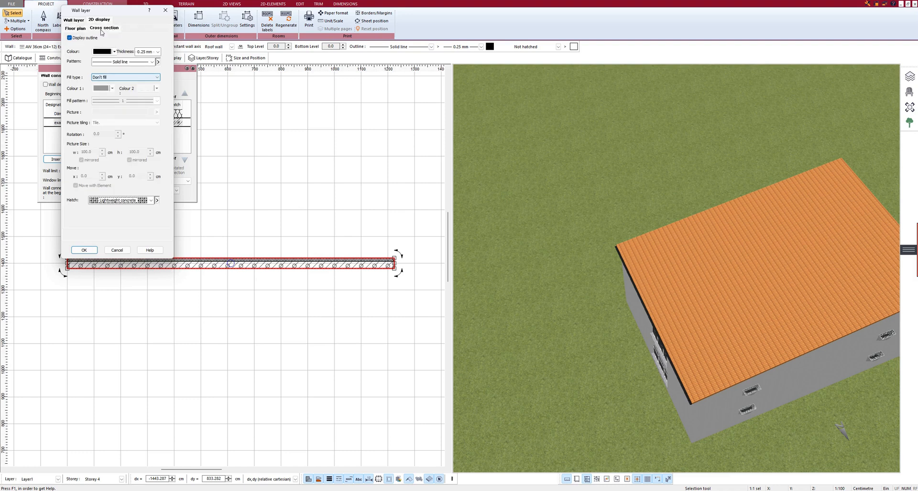
pyautogui.click(70, 37)
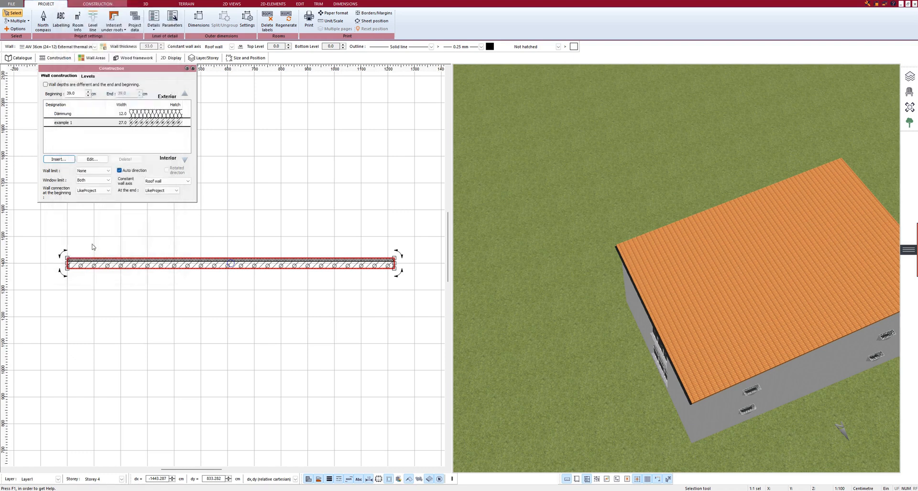
pyautogui.click(58, 159)
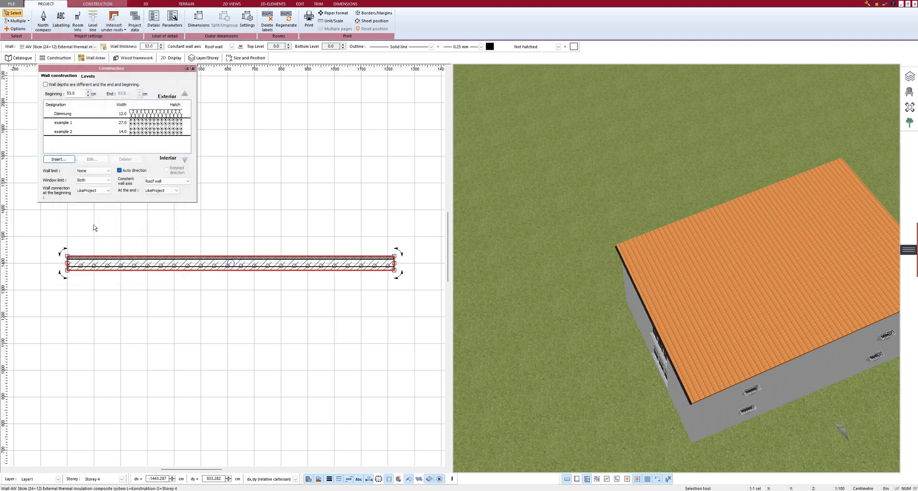
# Step: Edit the example 2 layer to use a dense, dark hatch pattern
pyautogui.click(70, 131)
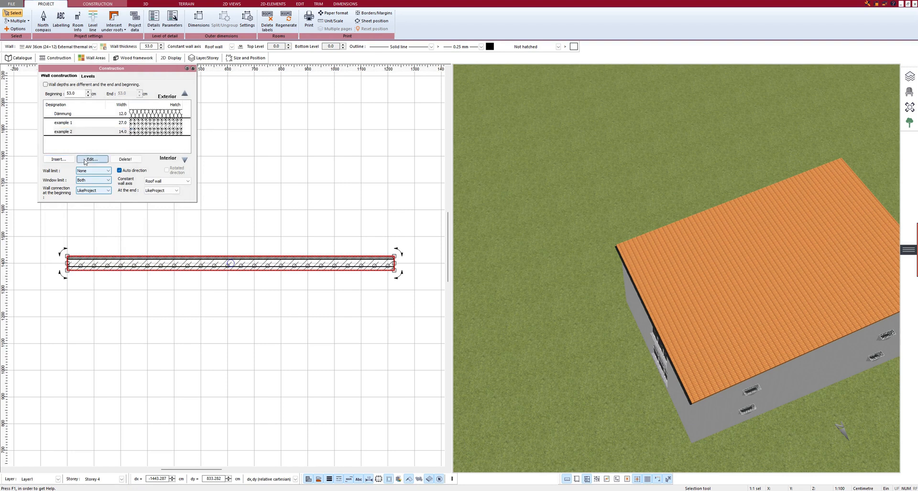
pyautogui.click(91, 159)
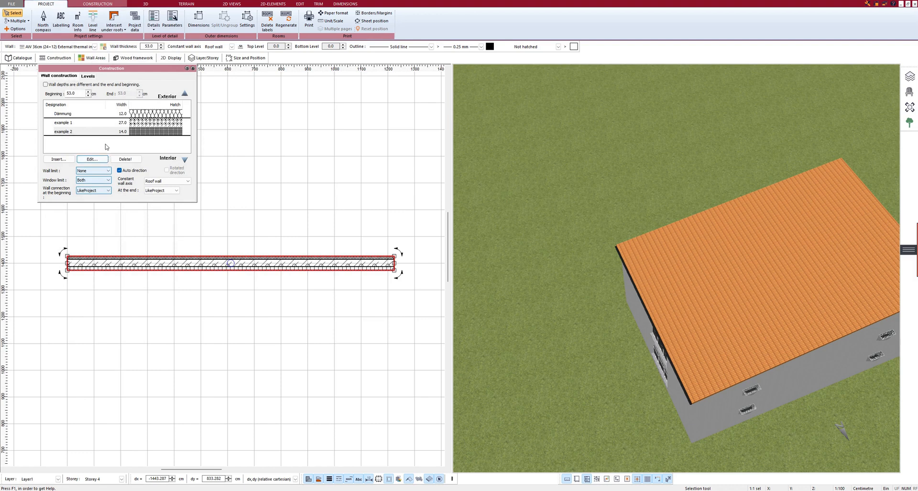
pyautogui.click(88, 131)
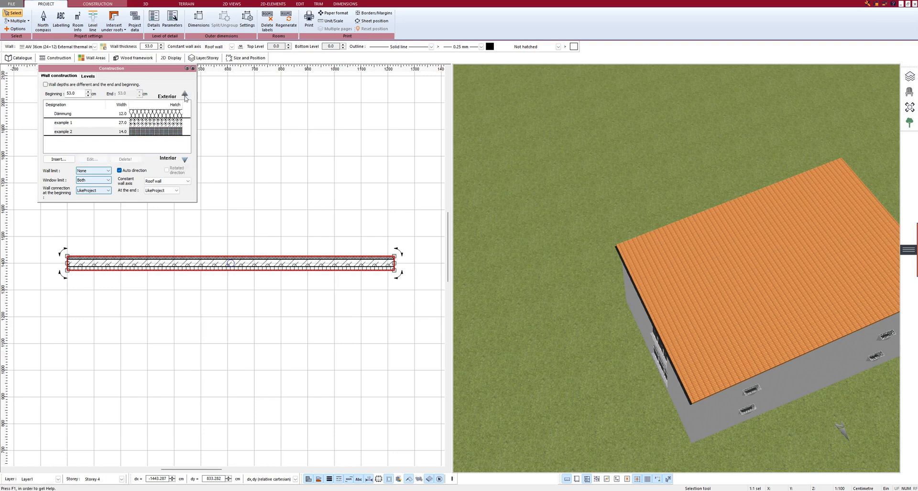
# Step: Move example 2 outward twice to the outermost position, then close the construction settings
pyautogui.click(184, 93)
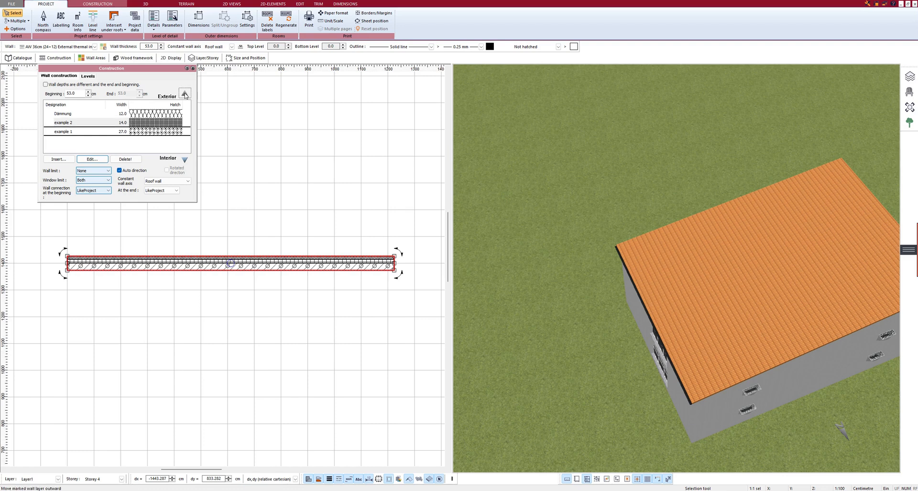
pyautogui.click(88, 122)
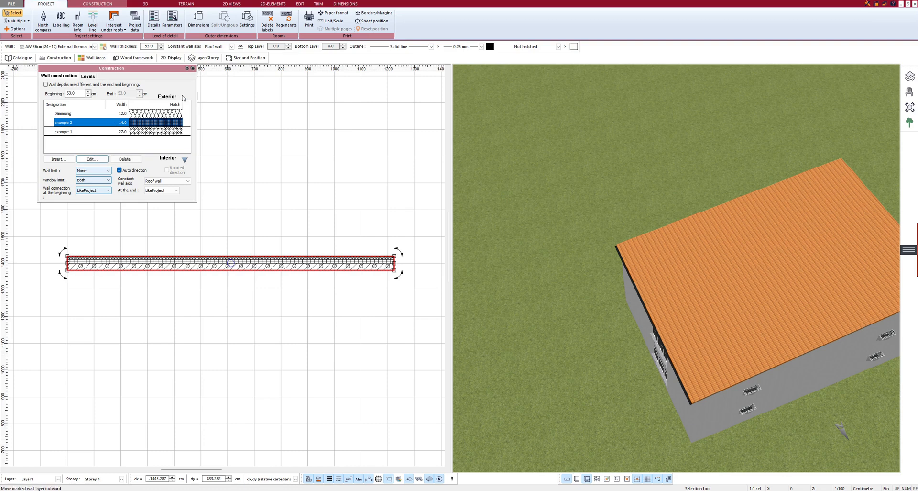
pyautogui.click(182, 94)
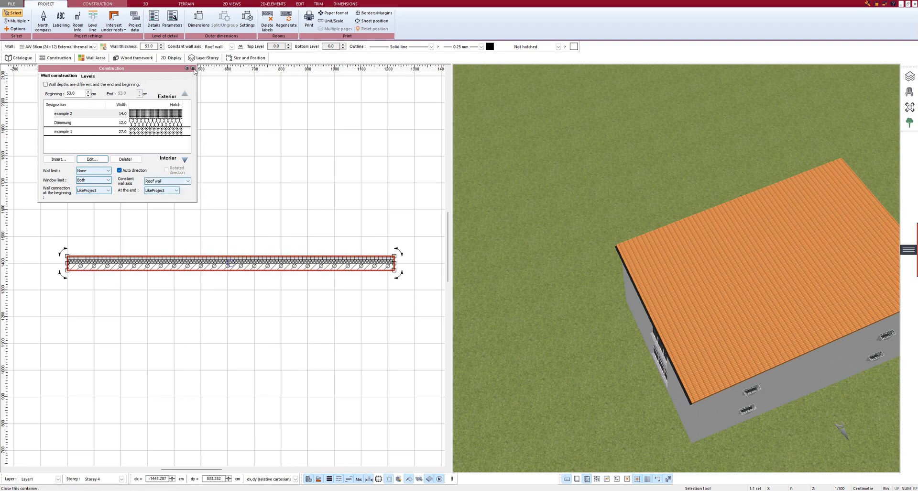
pyautogui.click(195, 71)
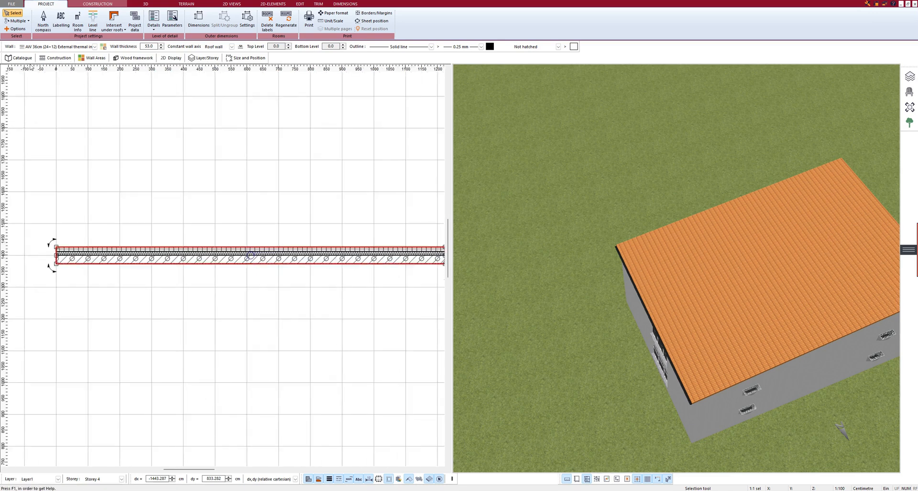
# Step: Create a catalogue folder named 'new folder' and acknowledge the creation notice
pyautogui.click(18, 57)
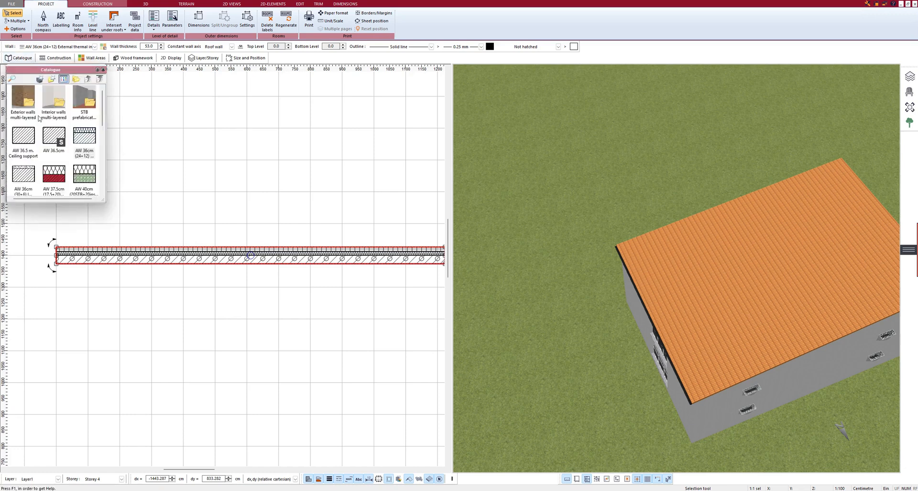
pyautogui.moveTo(52, 79)
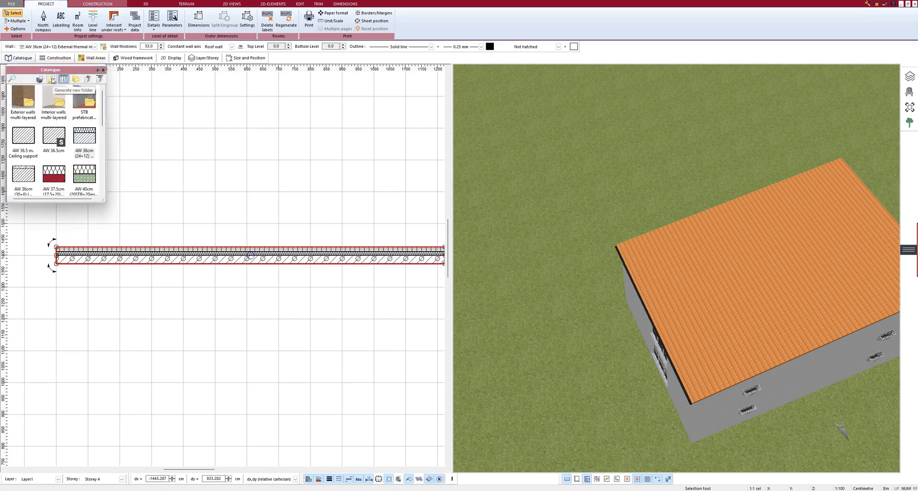
pyautogui.click(53, 79)
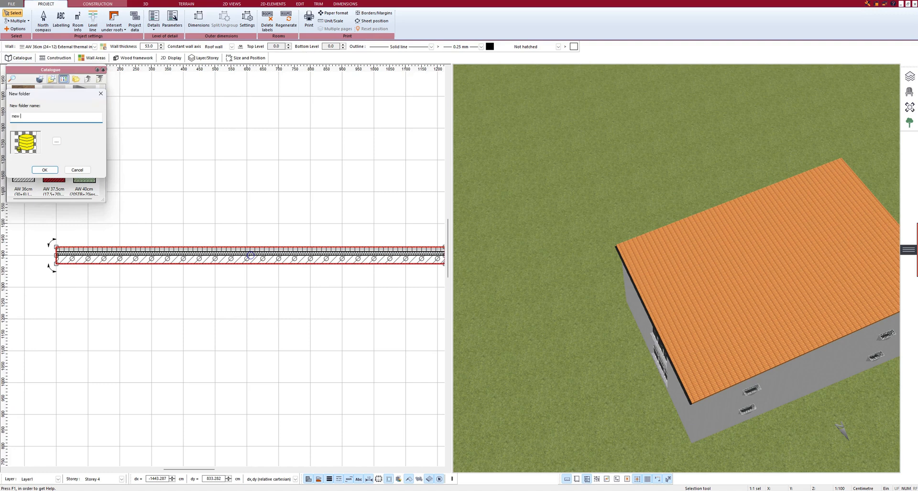
pyautogui.click(44, 170)
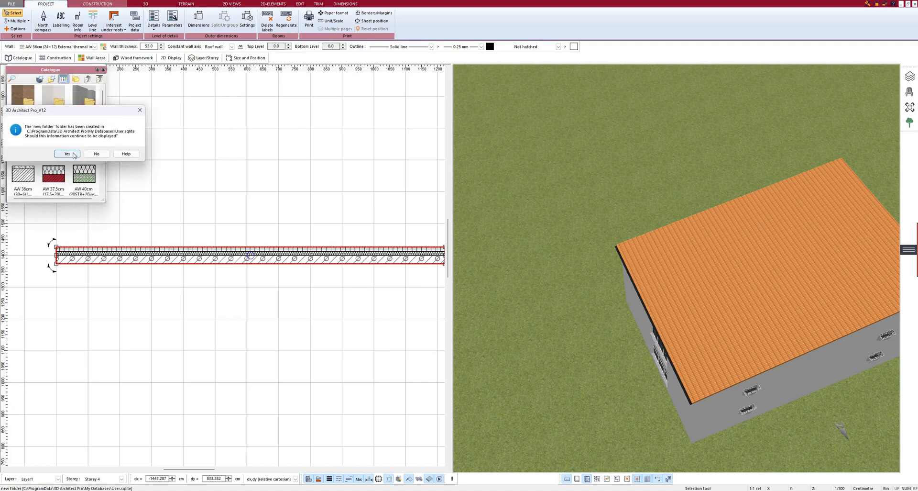
pyautogui.click(66, 153)
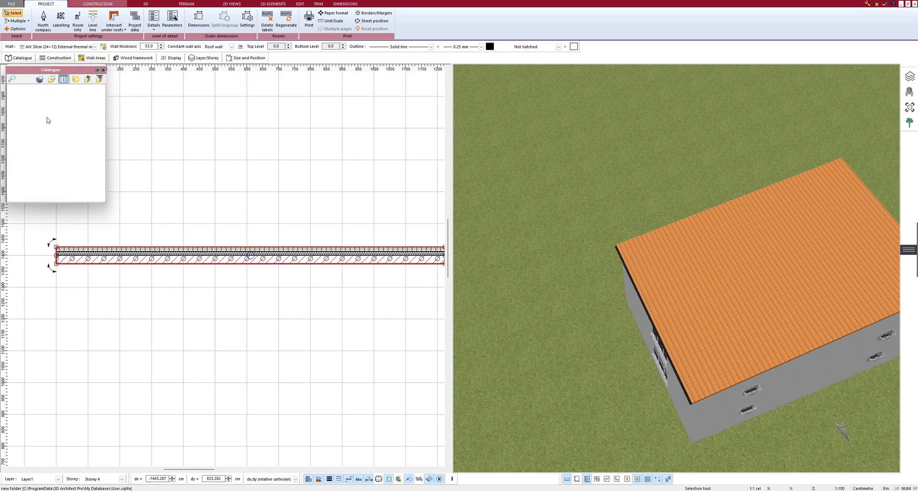
# Step: Save the selected layered wall into the folder as a catalogue element named Wall 1
pyautogui.click(122, 259)
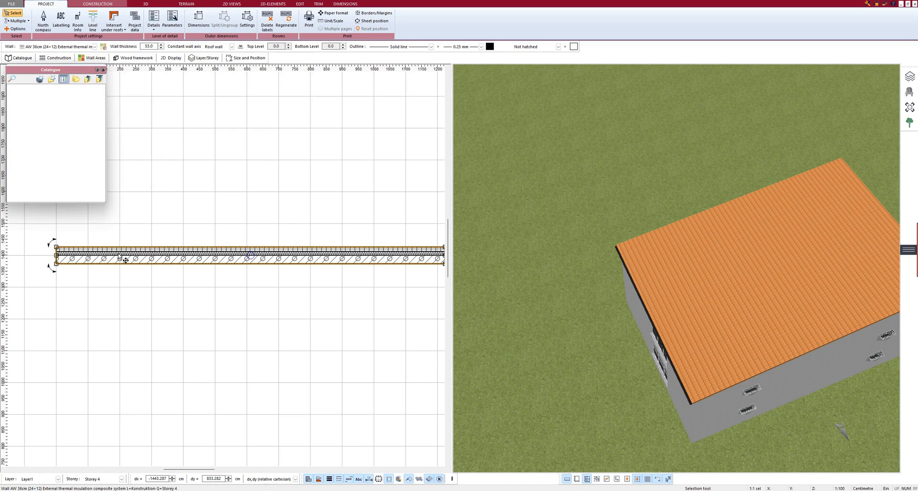
pyautogui.moveTo(232, 264)
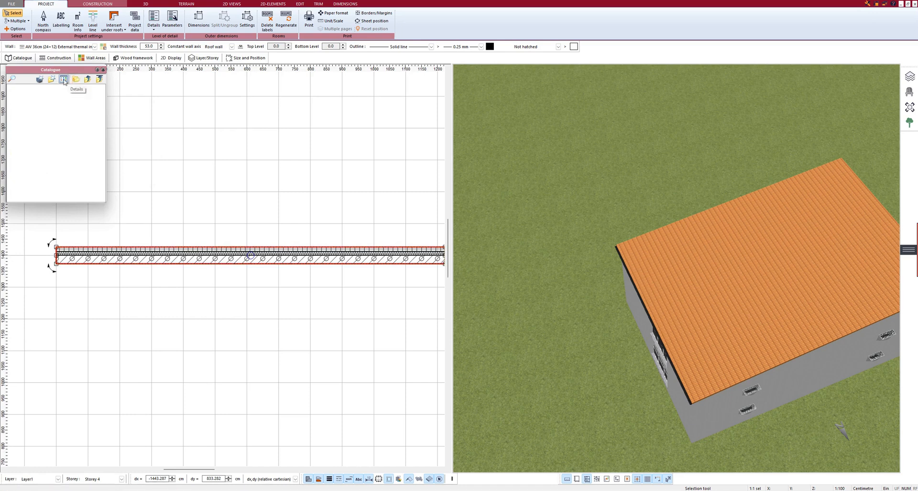
pyautogui.moveTo(40, 78)
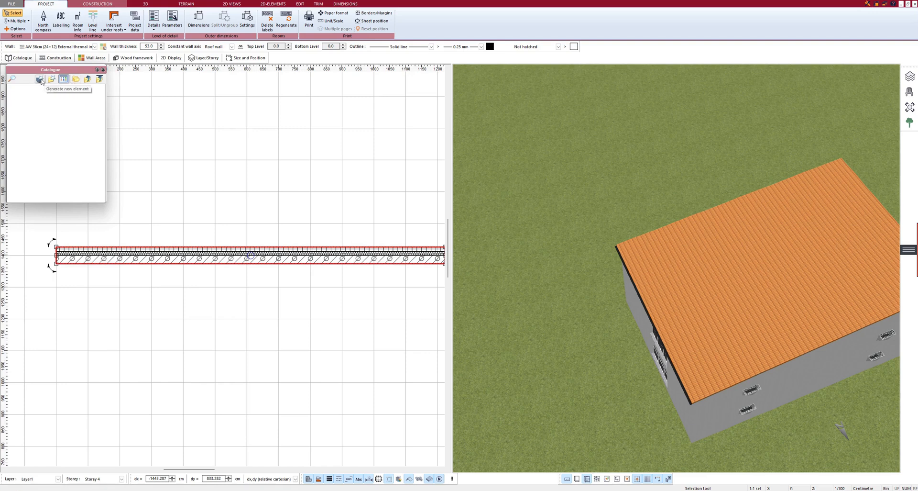
pyautogui.click(40, 79)
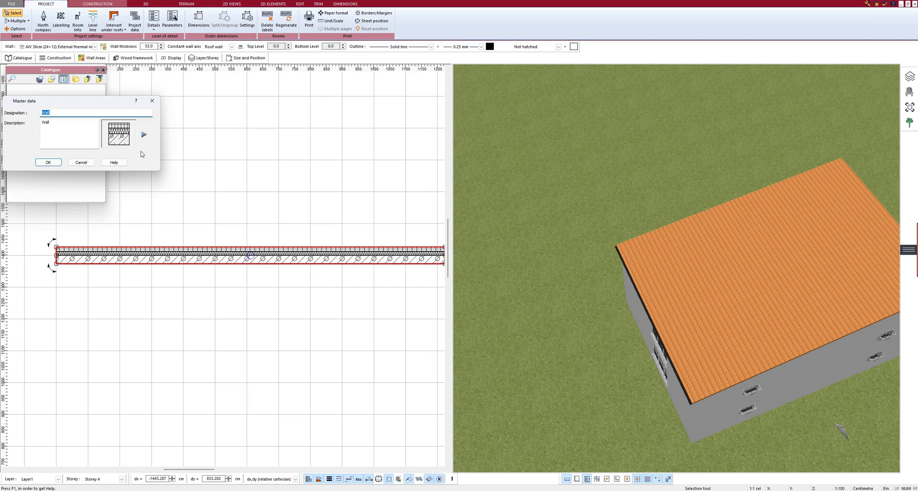
pyautogui.click(47, 112)
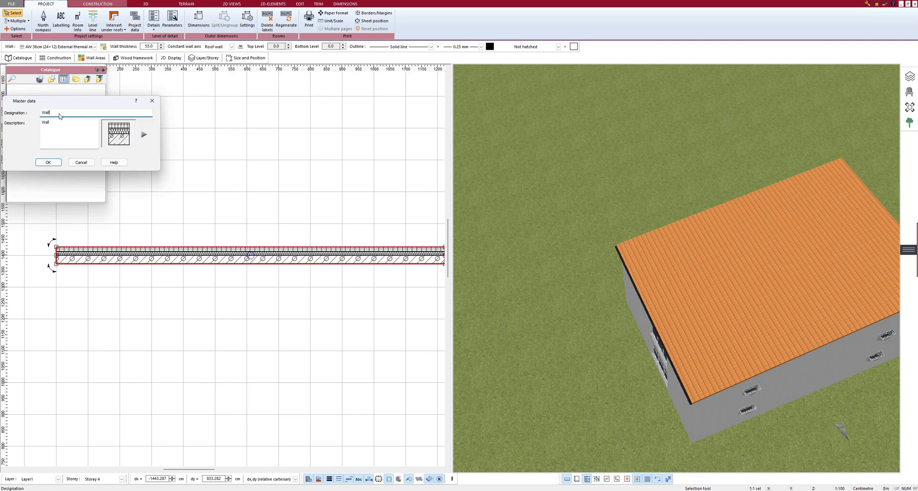
pyautogui.write('1')
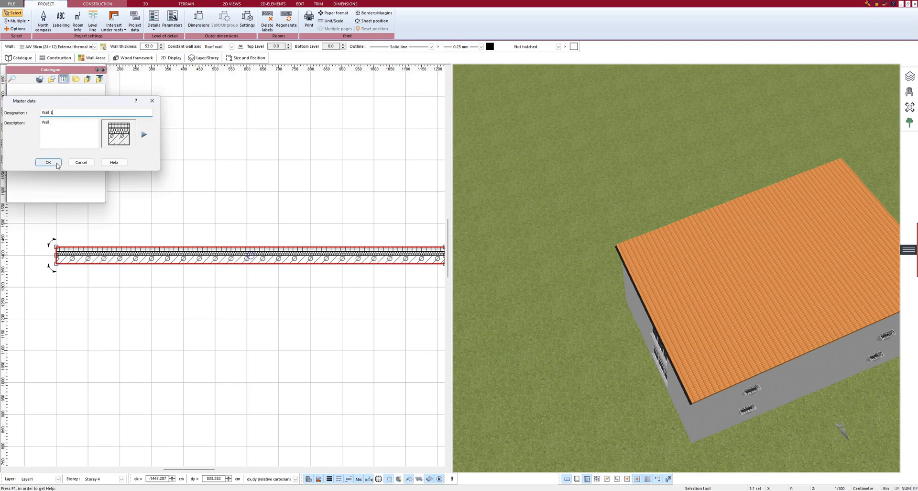
pyautogui.click(48, 162)
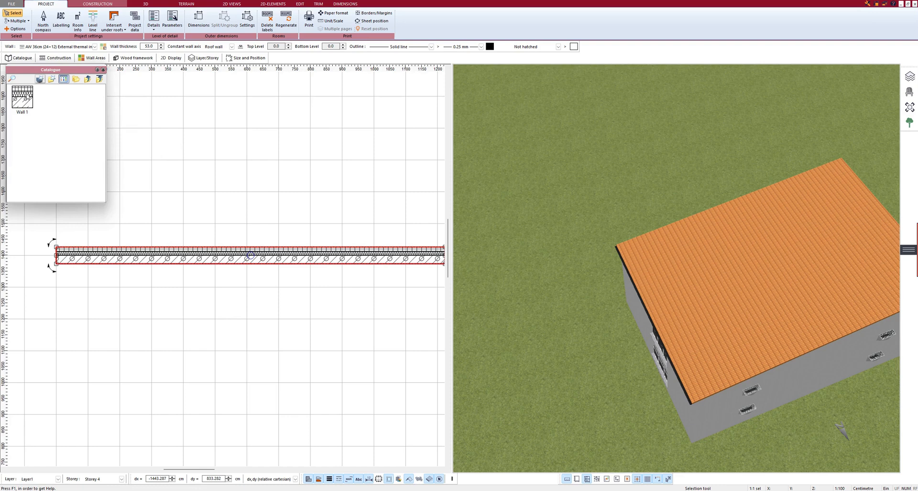
pyautogui.moveTo(88, 79)
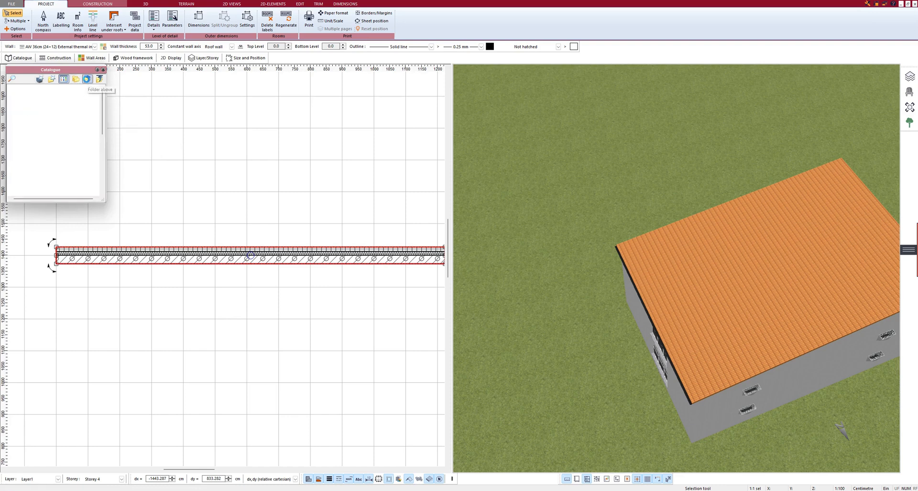
# Step: Go up to the parent catalogue level, where 'new folder' sits among the wall types
pyautogui.click(63, 78)
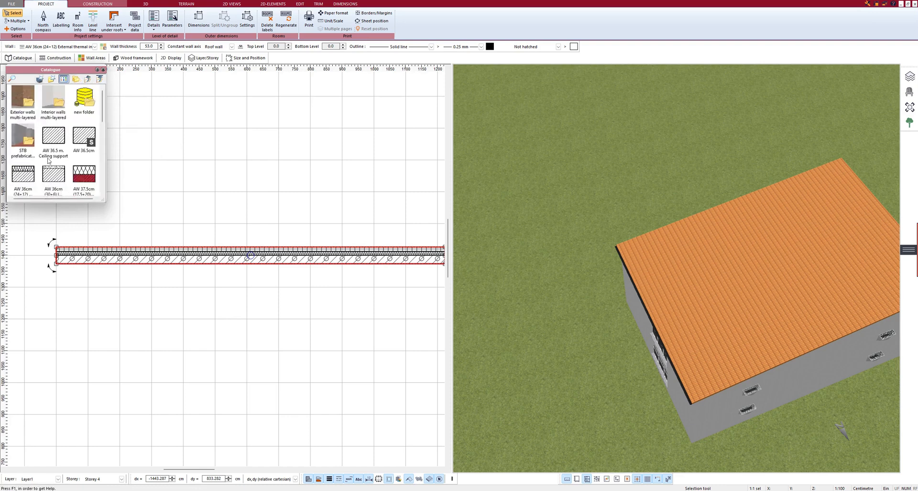